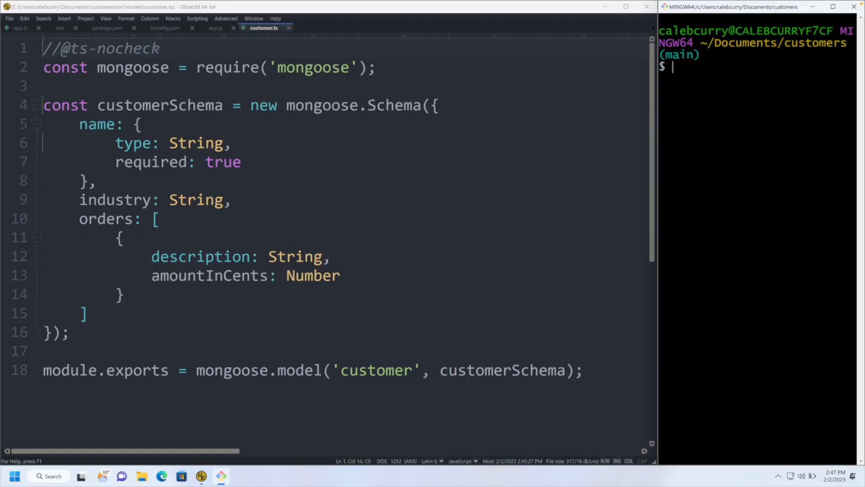
pyautogui.write('tsc -p tsconfig.json --watch')
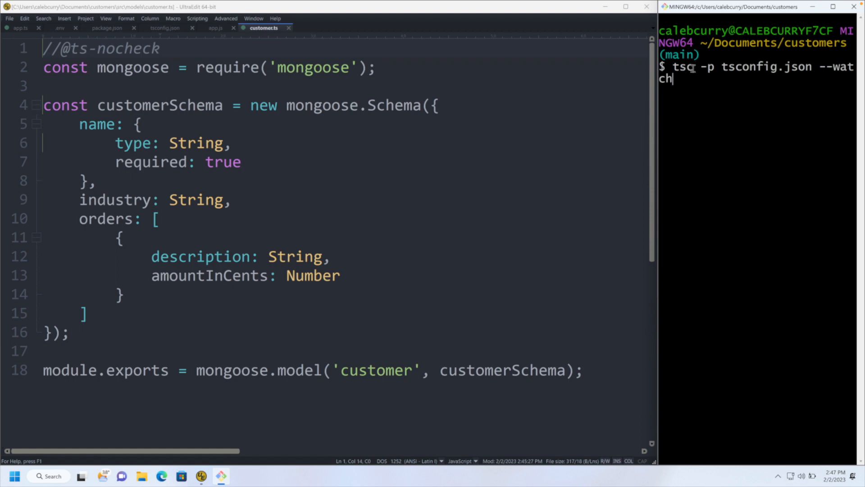
pyautogui.moveTo(779, 70)
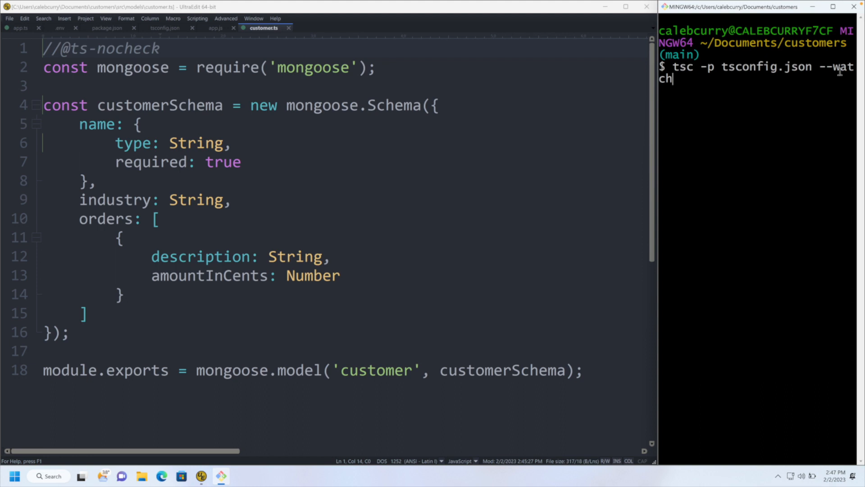
pyautogui.moveTo(721, 102)
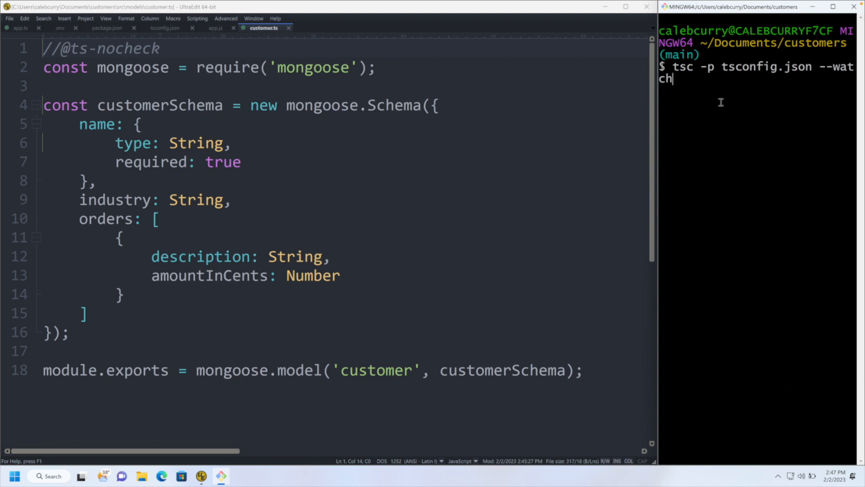